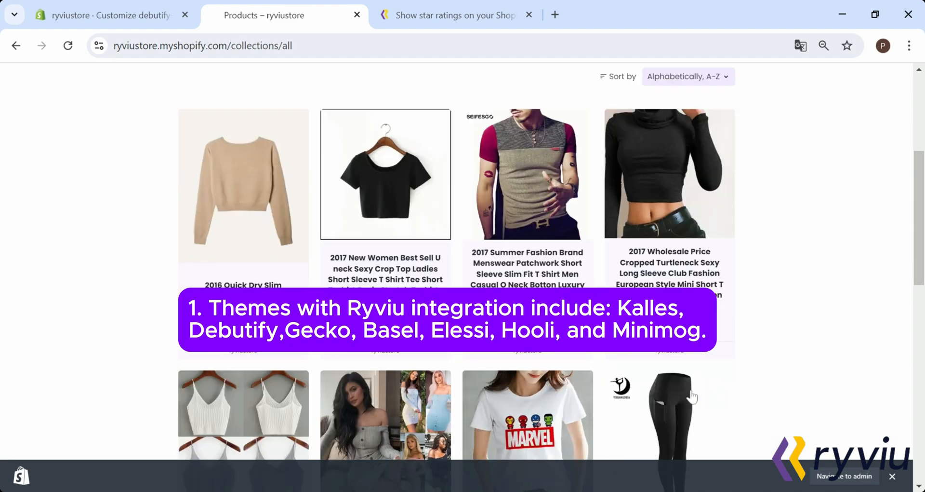
Scroll down the /collections/all storefront page to look over the product cards.
scroll(down, 3)
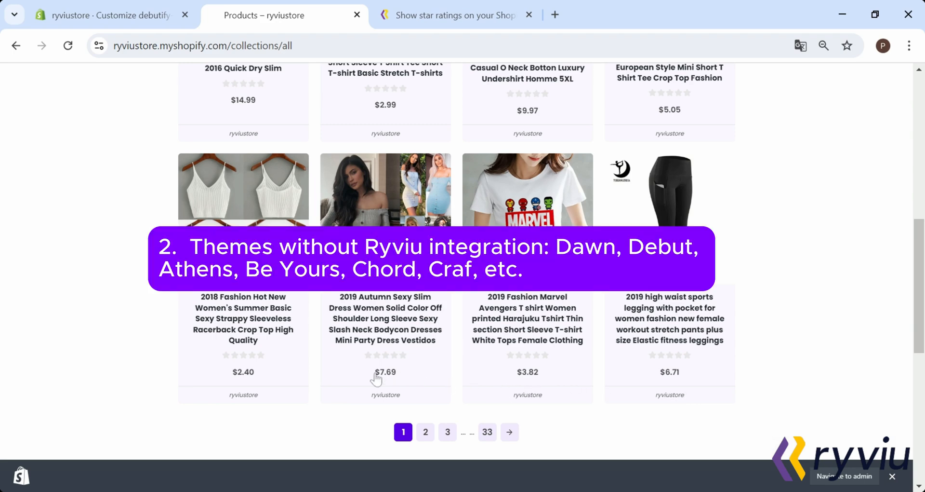
mouse_move(278, 373)
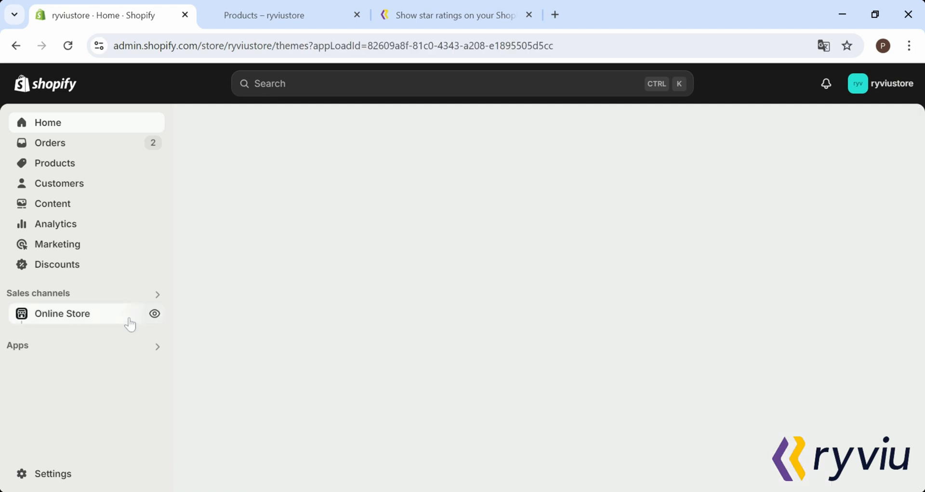
Customize debutify-theme-6-5, switch its Ryviu App embed on, and save the theme.
click(61, 312)
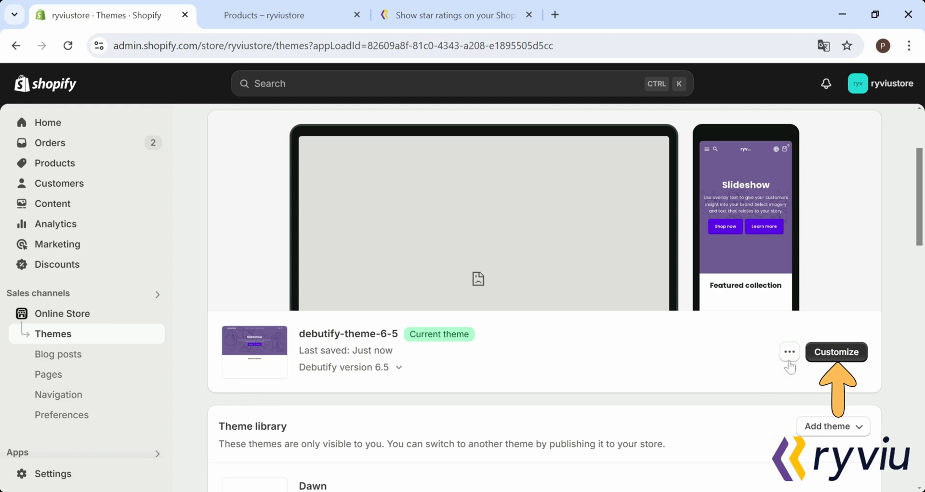
click(836, 351)
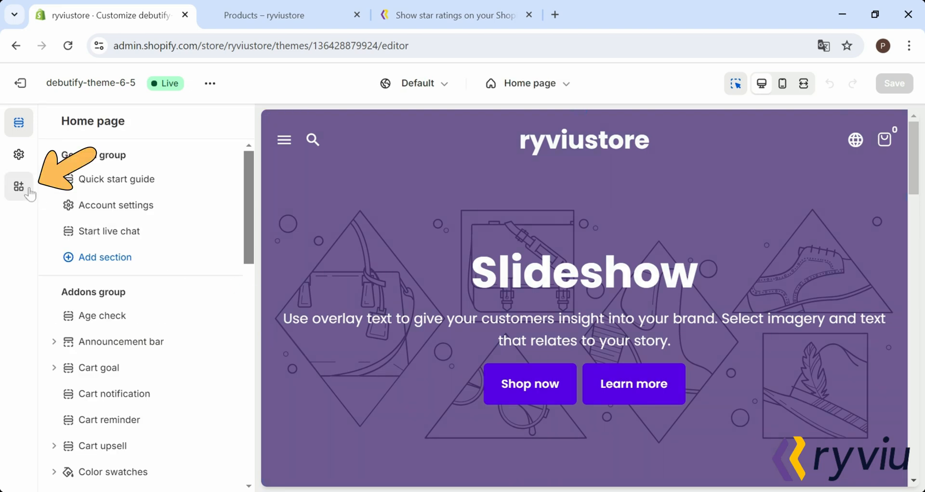
click(19, 186)
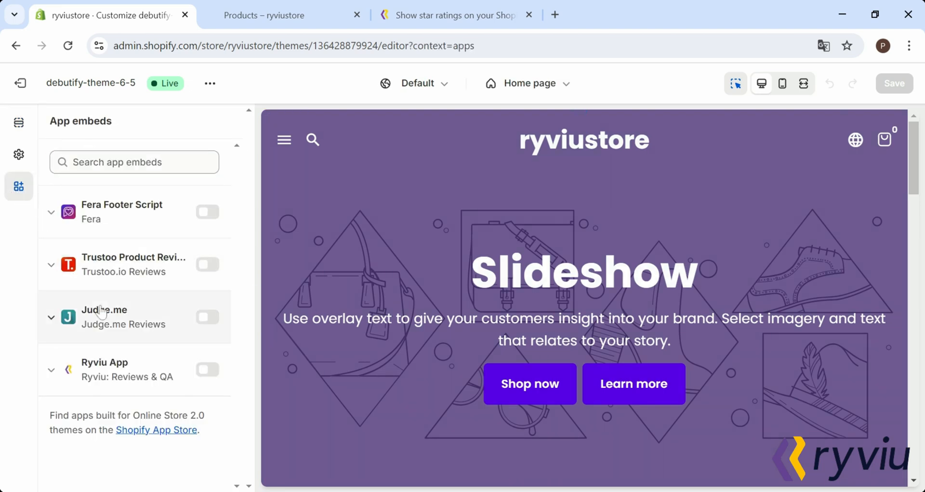
click(208, 370)
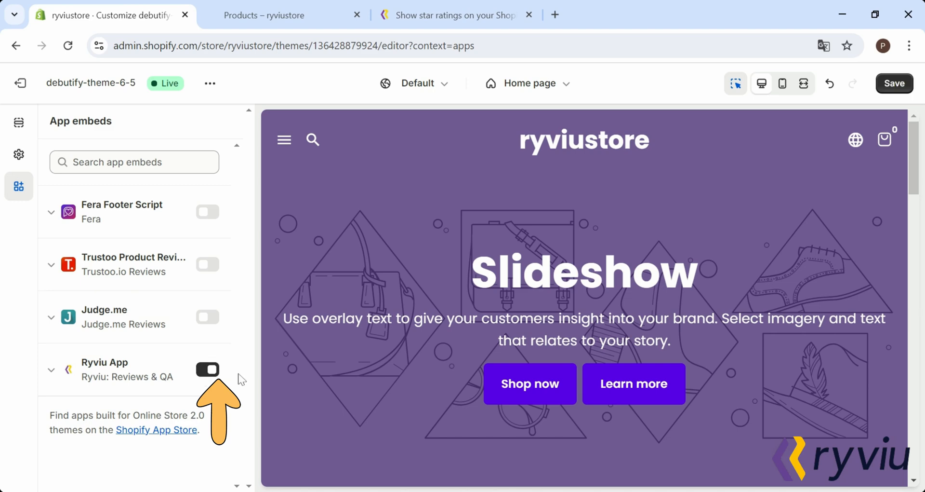
click(207, 369)
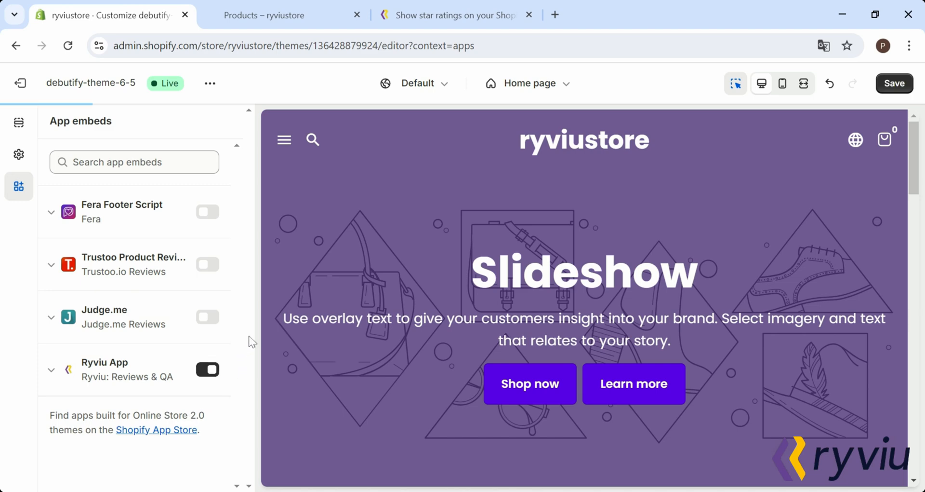
click(895, 83)
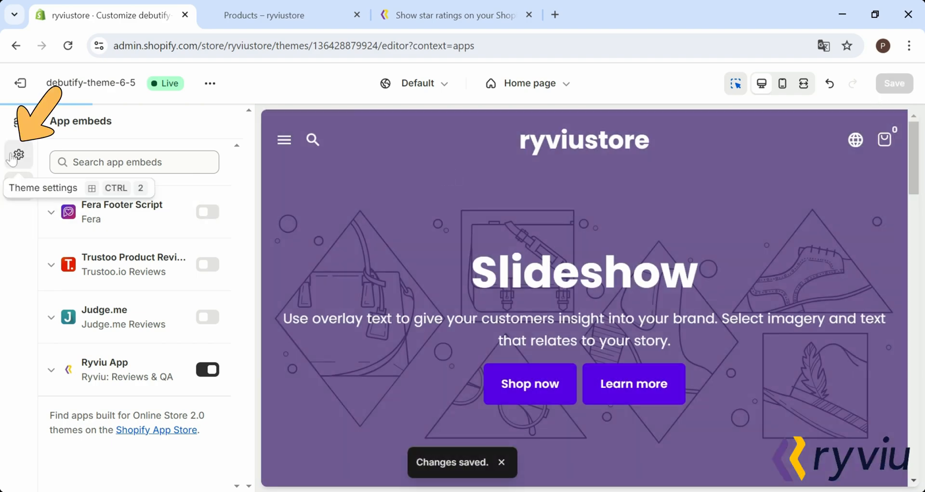
Choose Ryviu under Theme settings > Integrations > Reviews, save, and return to the storefront tab.
click(18, 155)
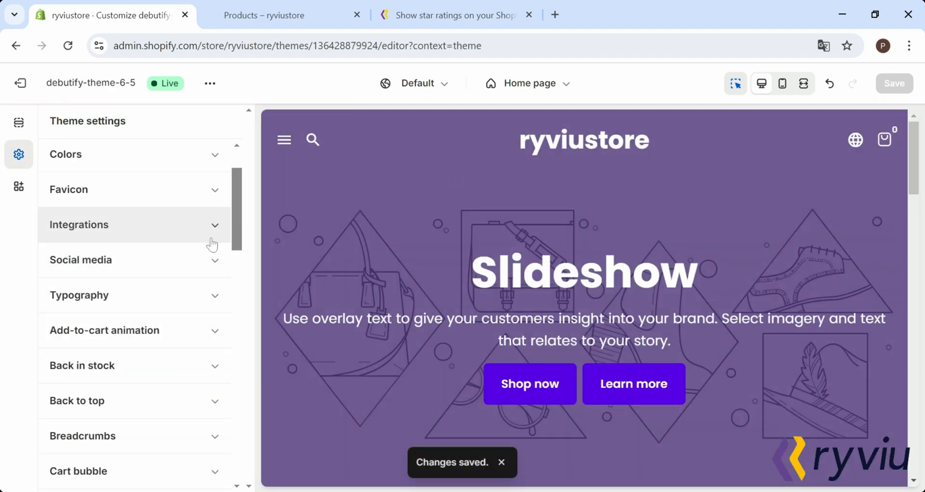
click(78, 224)
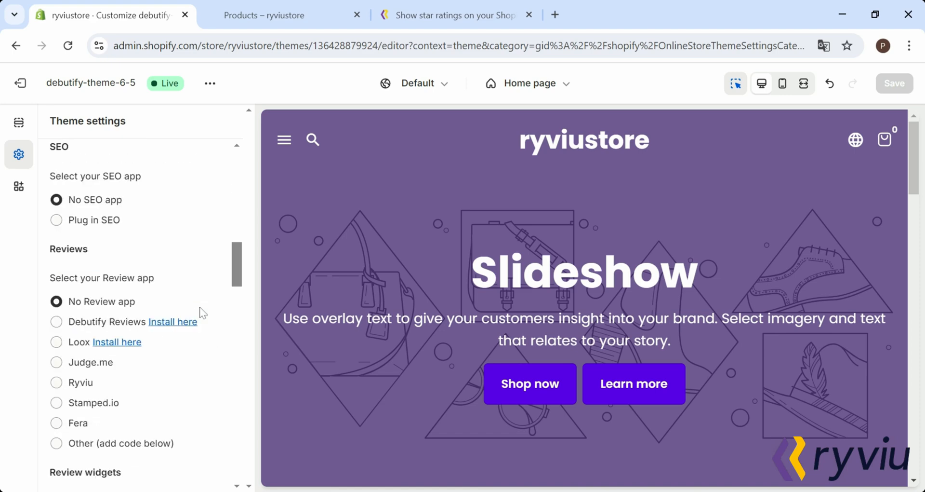
click(56, 382)
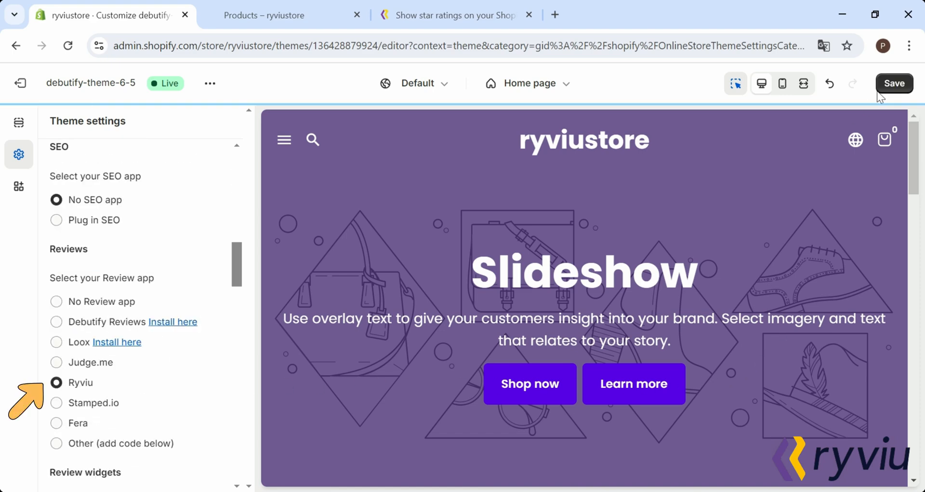
click(895, 83)
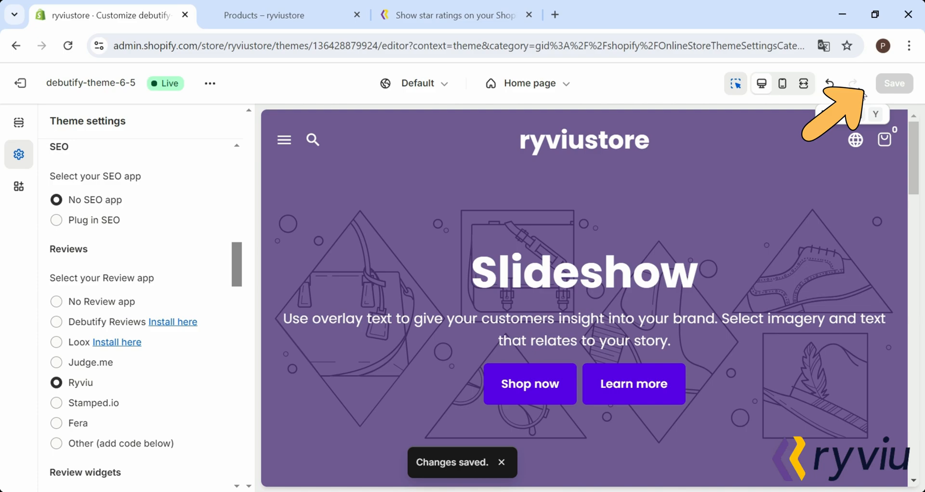
click(264, 14)
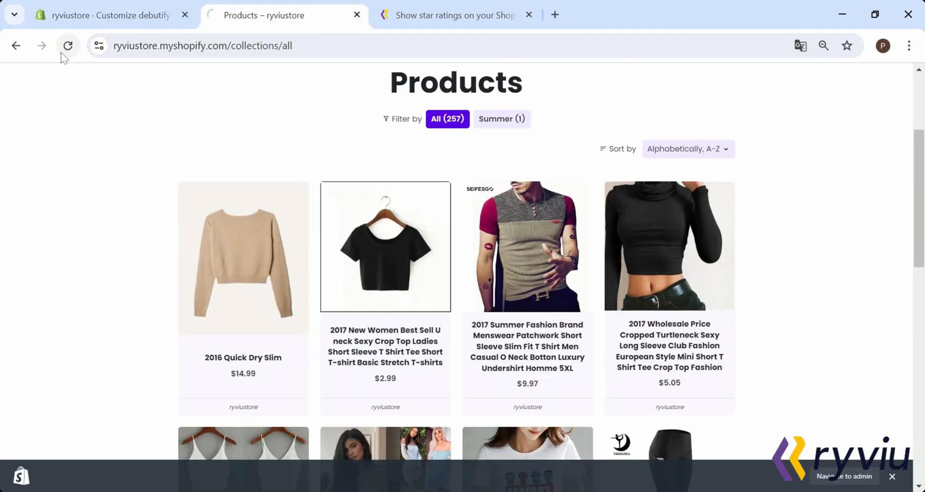
Scroll through the reloaded collection page to inspect the products for ratings.
scroll(down, 3)
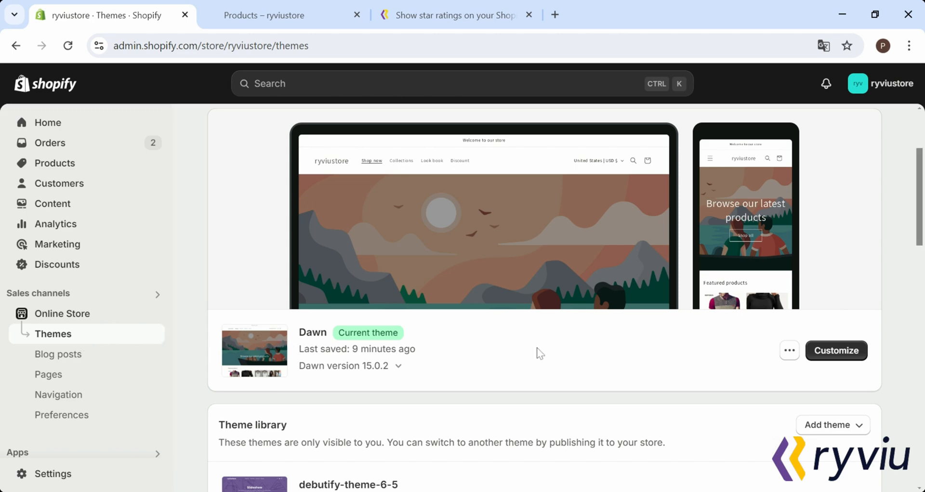
Return to the admin themes page, customize Dawn and show its App embeds list.
click(264, 12)
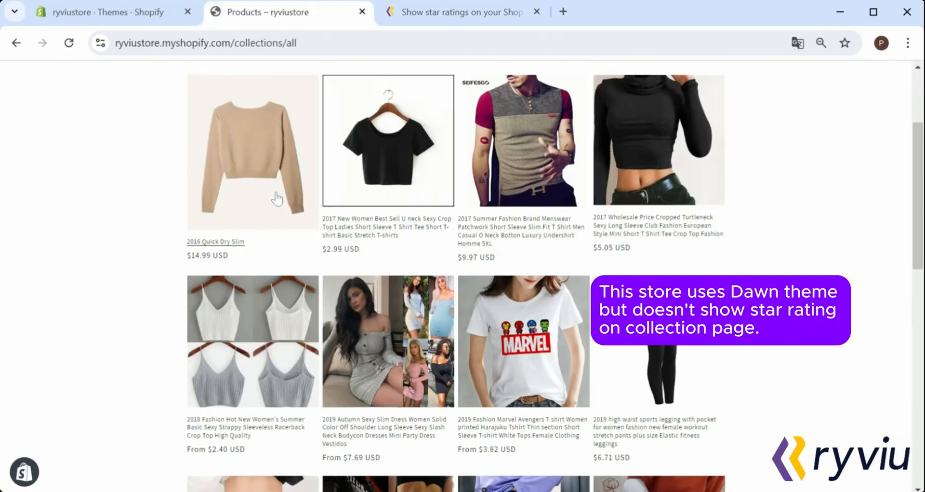
click(111, 11)
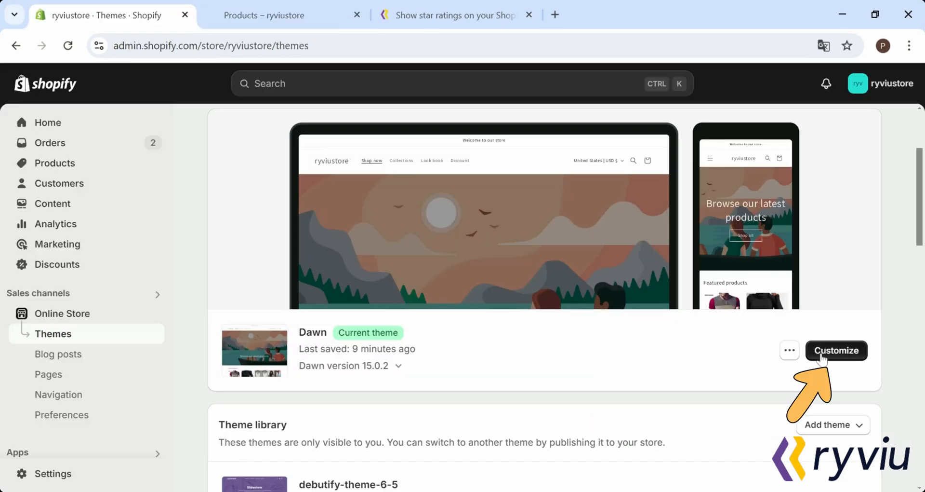
click(836, 350)
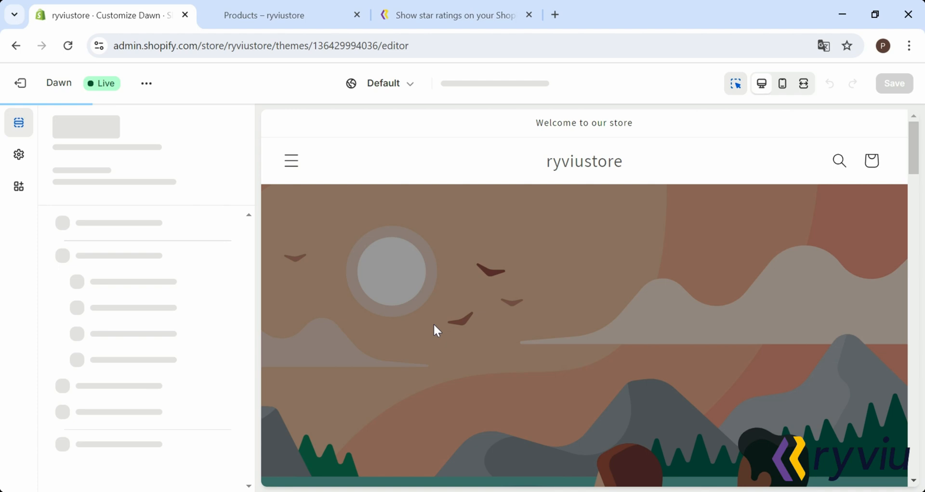
click(19, 186)
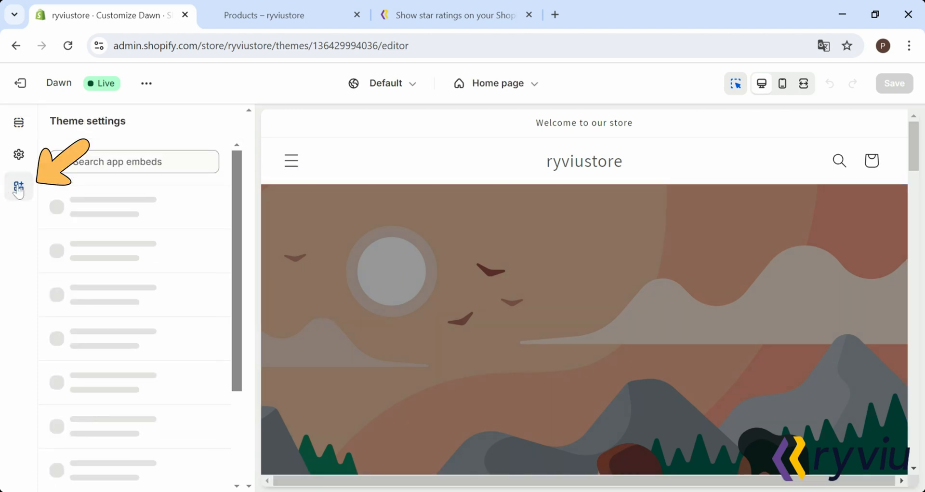
click(19, 186)
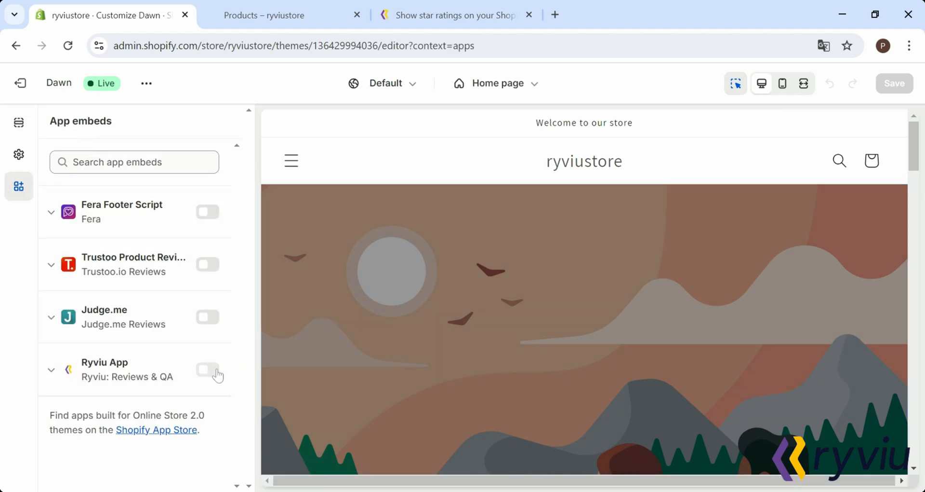
Switch the Ryviu App embed on for Dawn, save, and leave the theme editor.
click(208, 369)
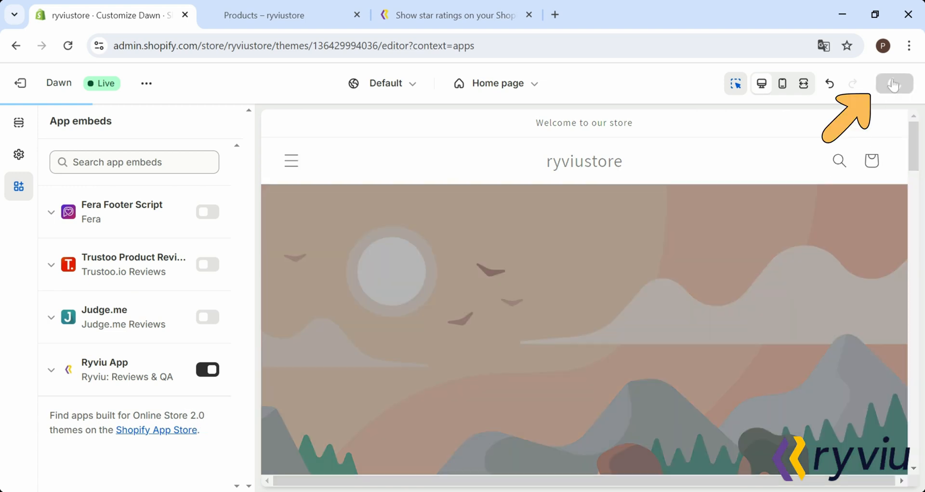
click(894, 83)
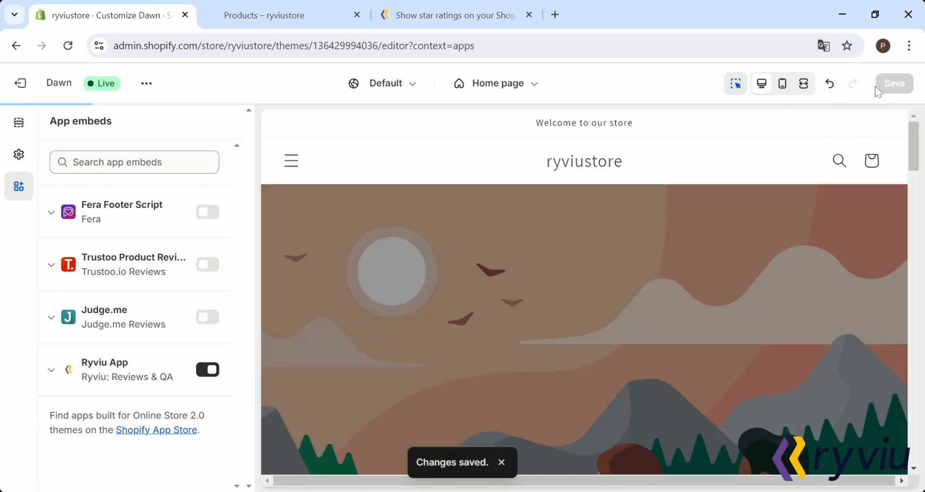
click(19, 83)
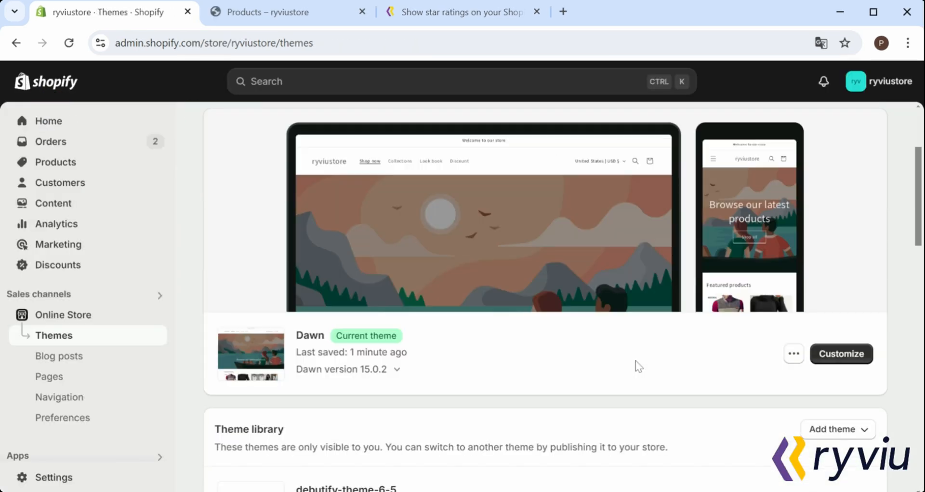
Choose Edit code from the Dawn theme's ... menu to open its code editor.
scroll(down, 3)
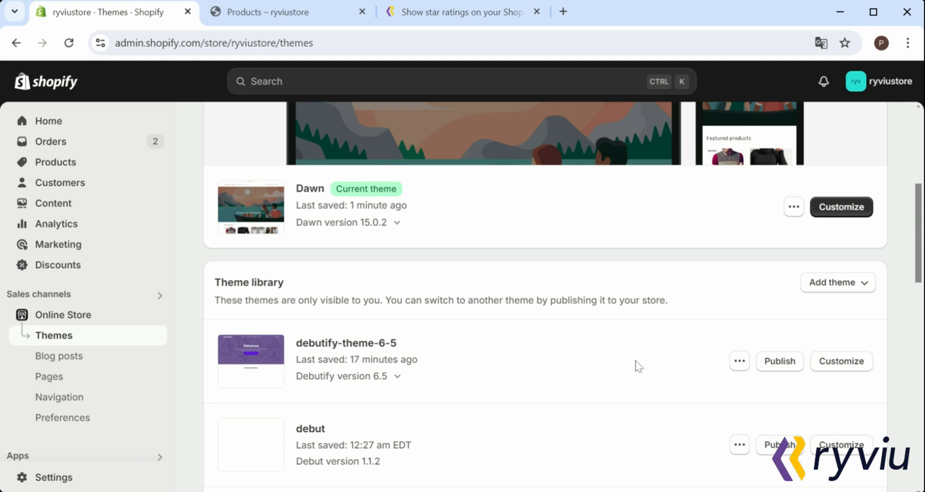
click(794, 206)
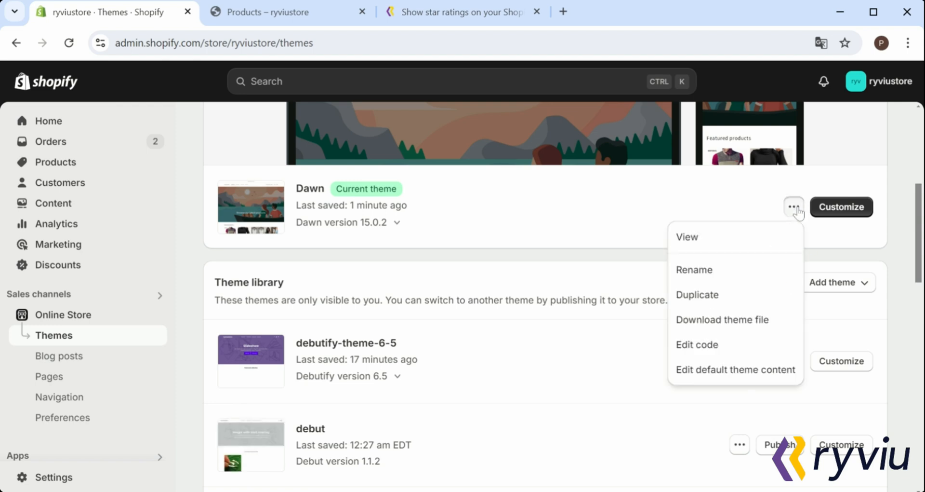
click(696, 344)
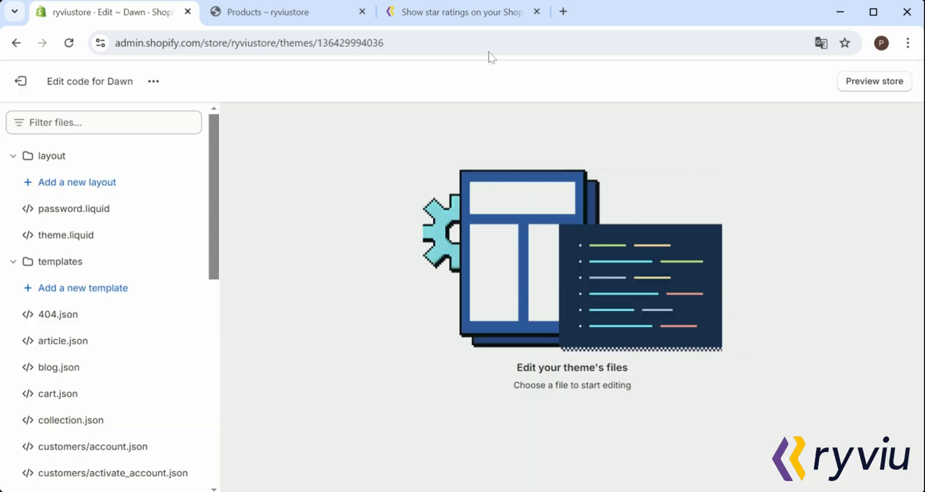
Copy card-product.liquid and the '{%- if show_rating' marker from the Ryviu docs into Dawn's code editor.
click(463, 12)
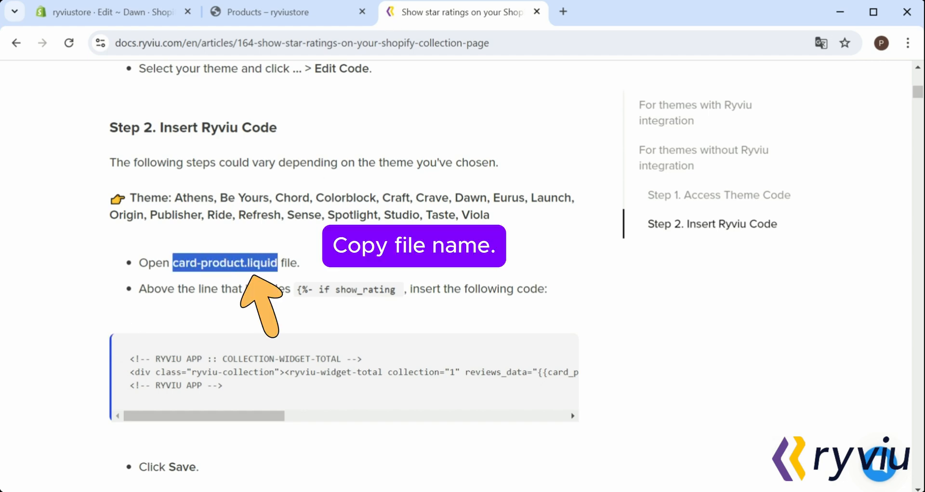
click(106, 11)
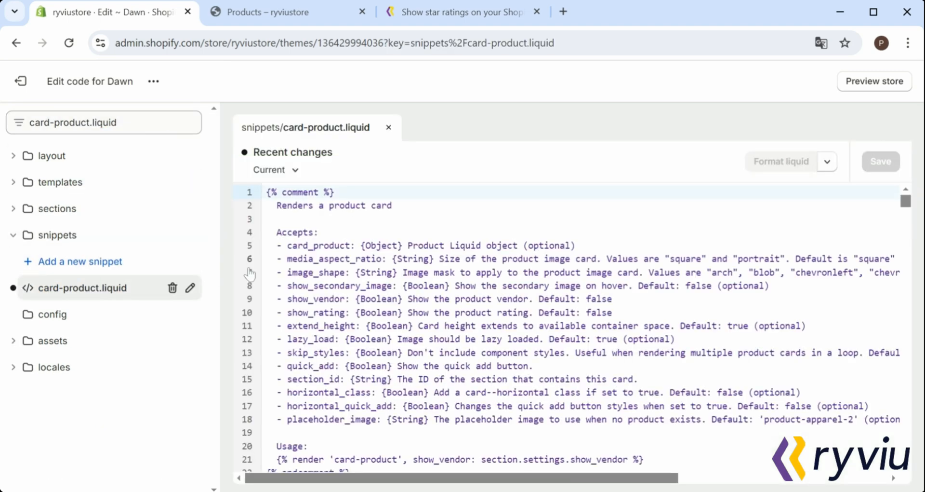
click(461, 12)
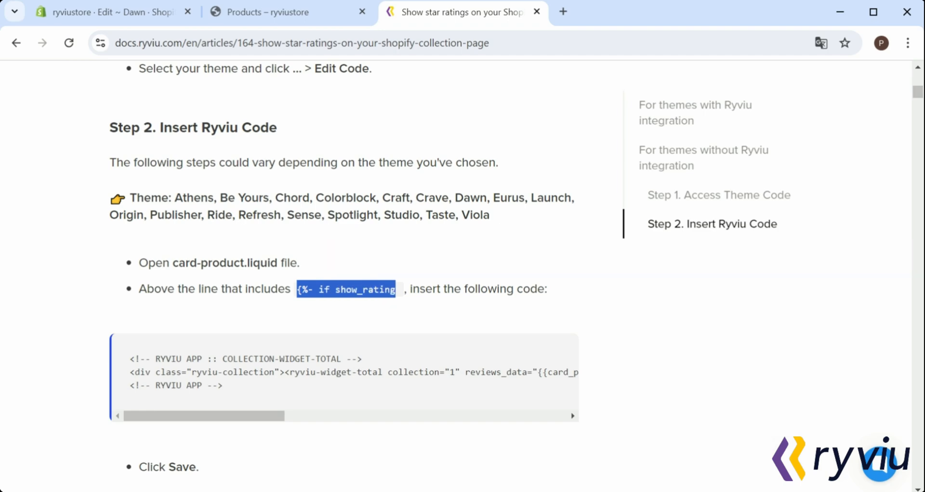
click(107, 11)
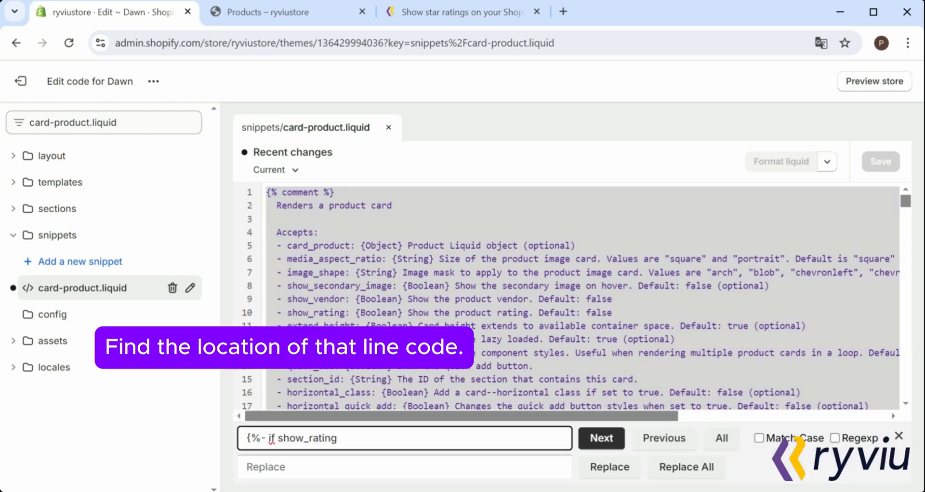
Jump to the show_rating line and paste the Ryviu COLLECTION-WIDGET-TOTAL code above it.
click(601, 437)
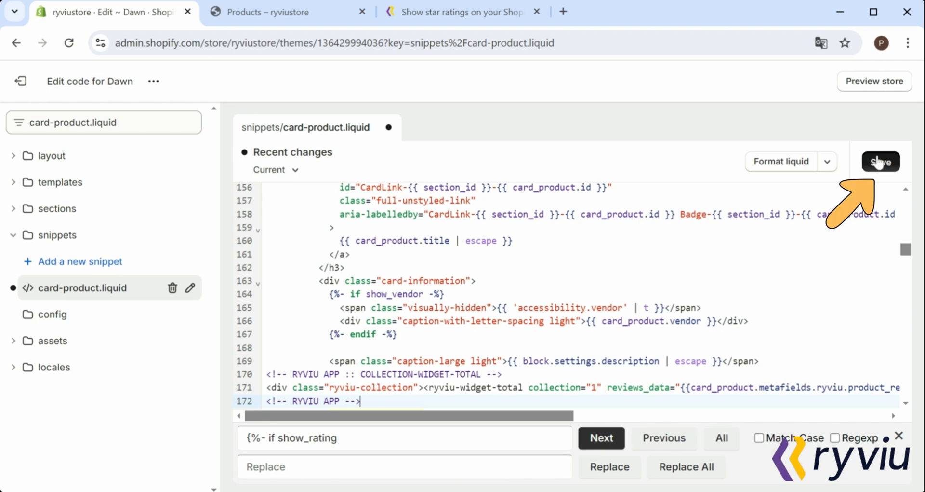
Save card-product.liquid until 'Asset saved' shows, then preview the store.
click(880, 161)
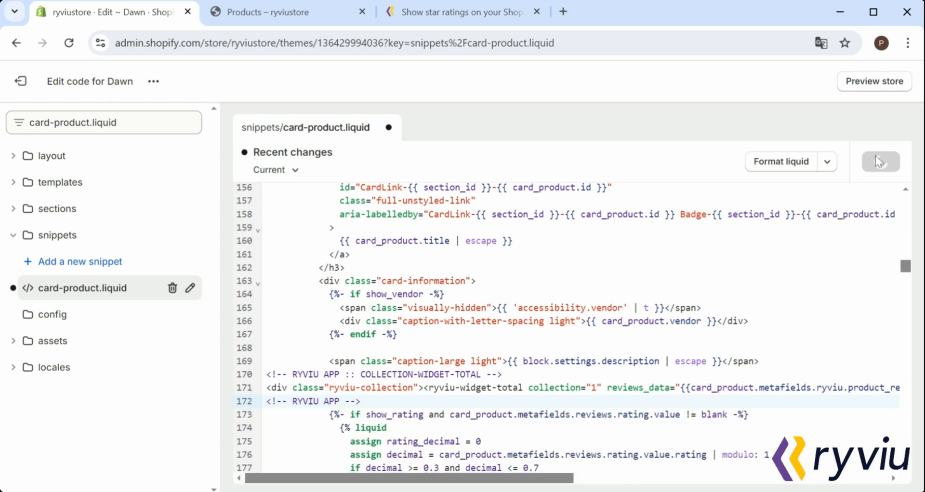
click(880, 161)
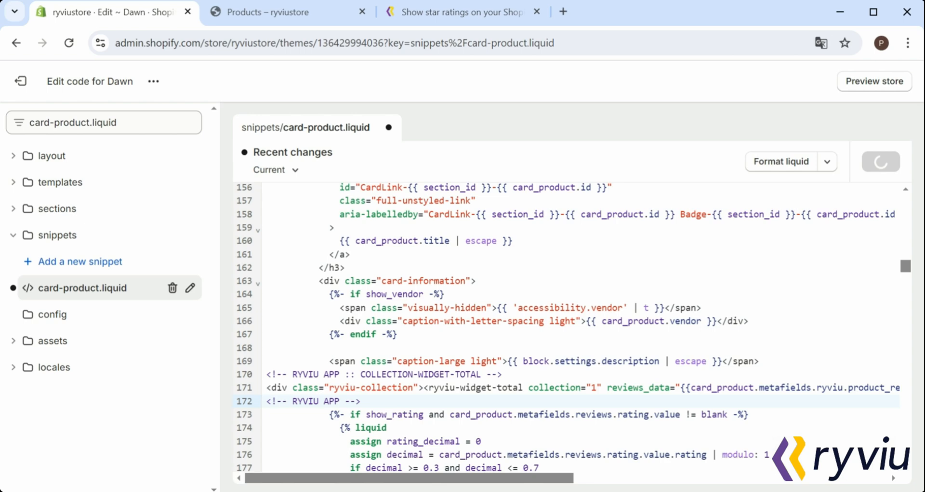
click(880, 161)
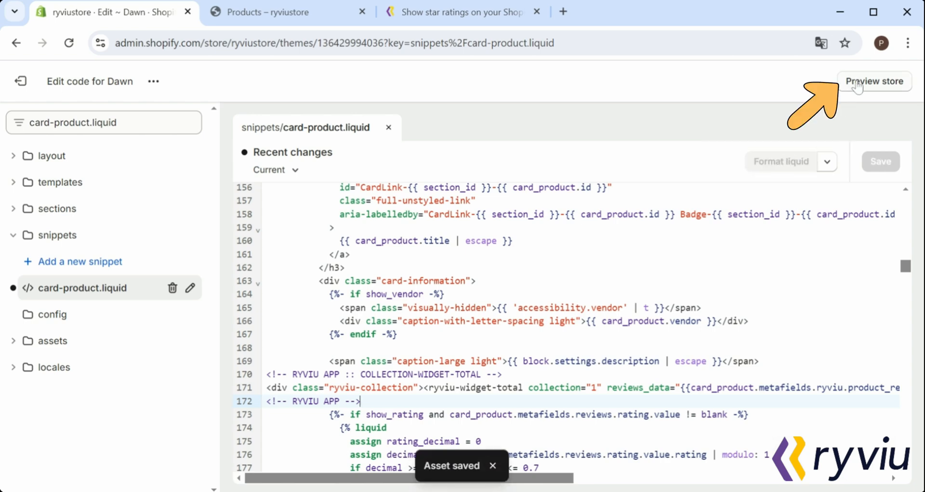
click(875, 81)
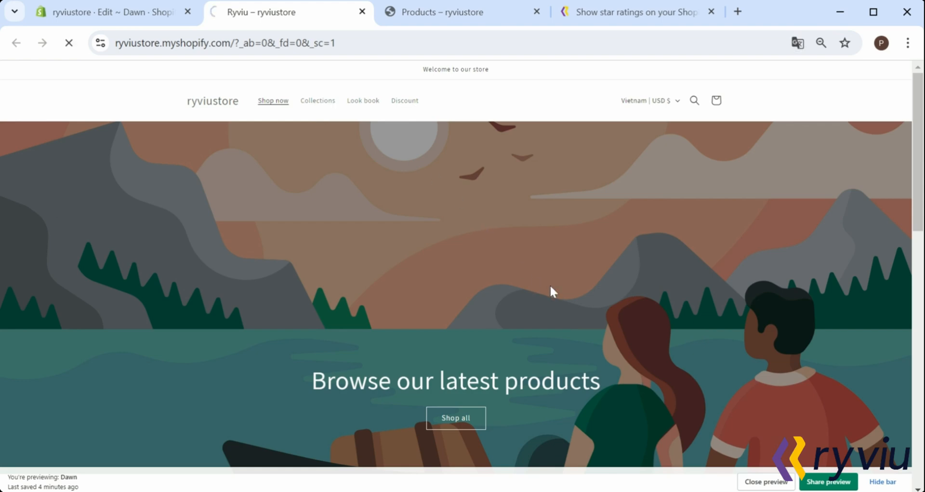
Browse the all-products collection to confirm star ratings under each product, then return to the code tab.
click(318, 100)
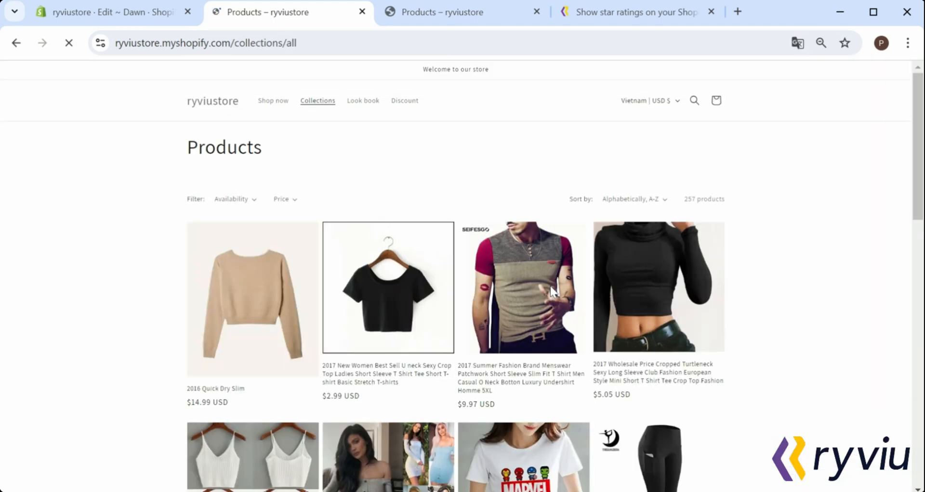
scroll(down, 3)
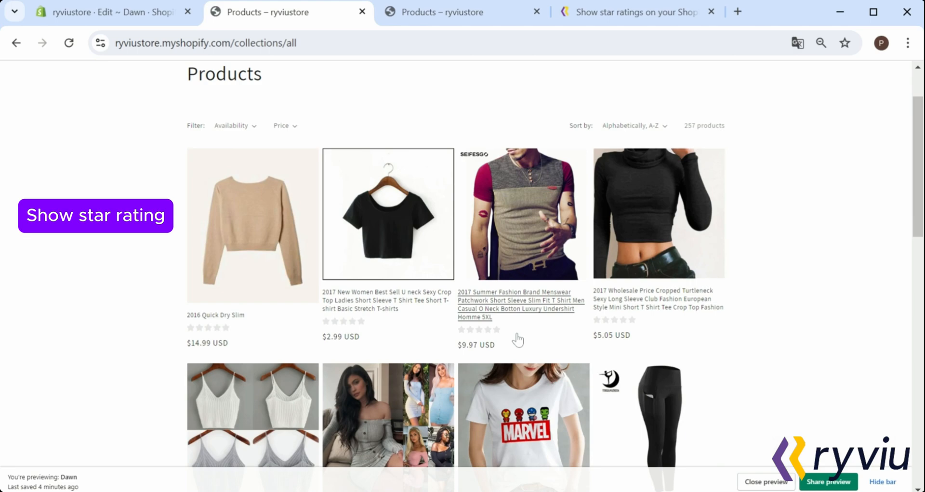
scroll(down, 3)
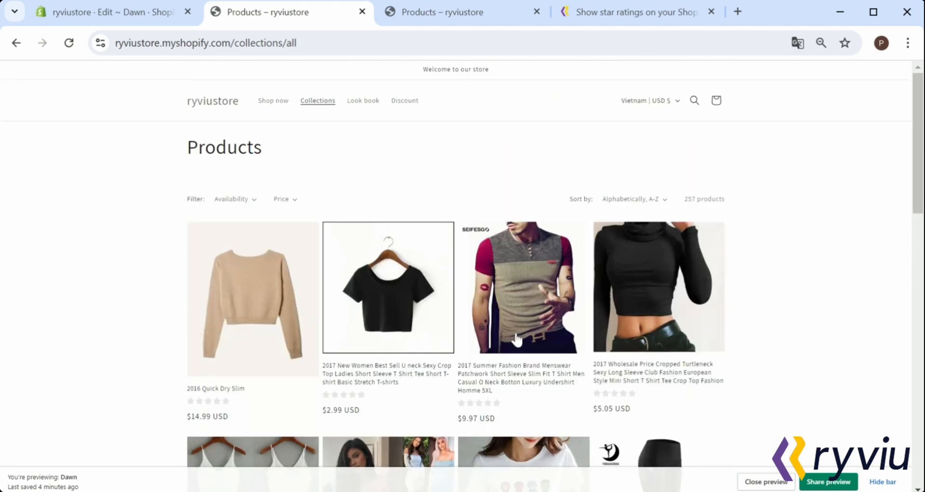
scroll(down, 3)
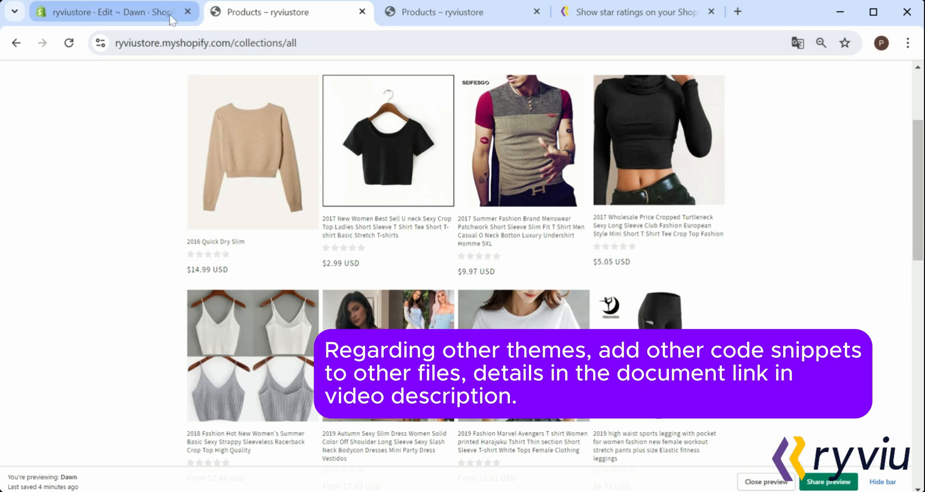
click(106, 12)
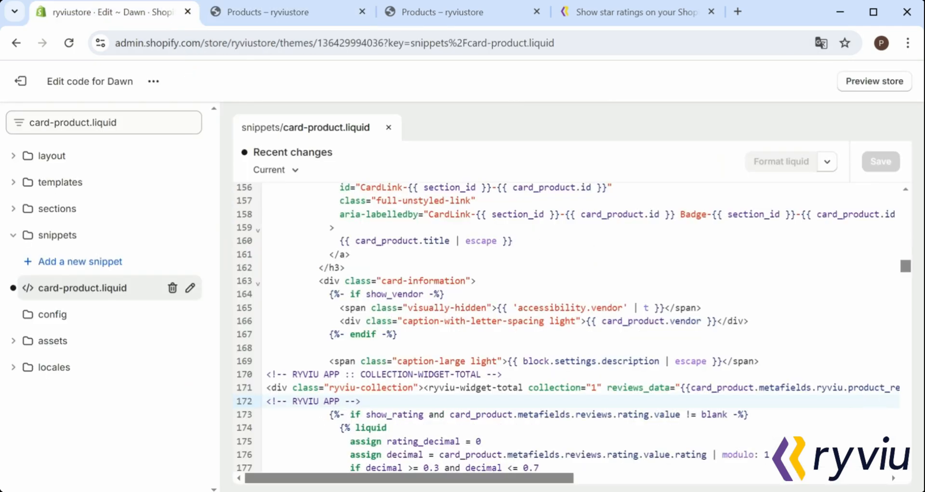